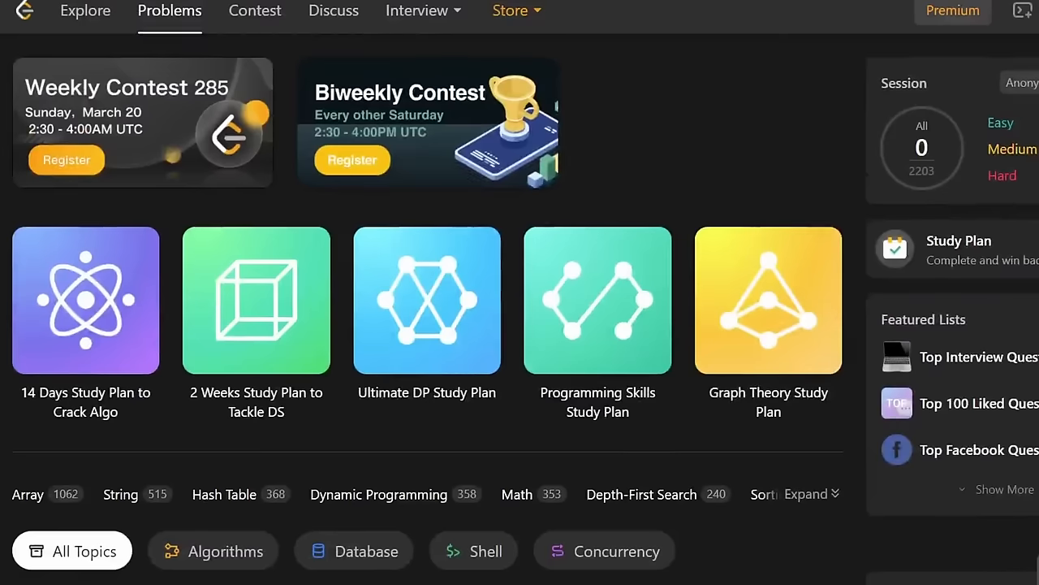
Scroll the Problems page down past the study plans to the problem list
{"action": "scroll", "scroll_direction": "down", "scroll_amount": 3}
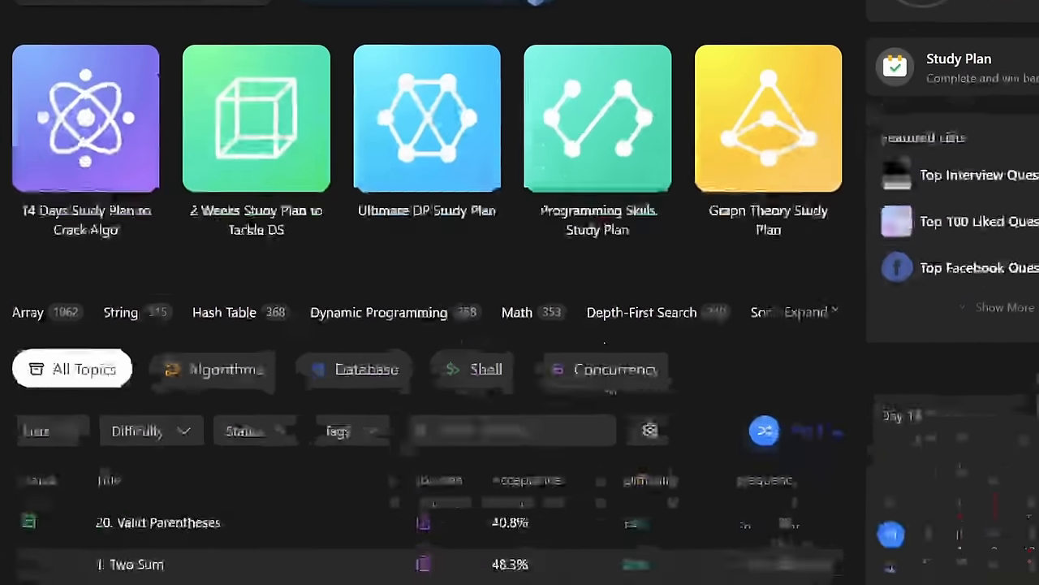
{"action": "scroll", "scroll_direction": "down", "scroll_amount": 3}
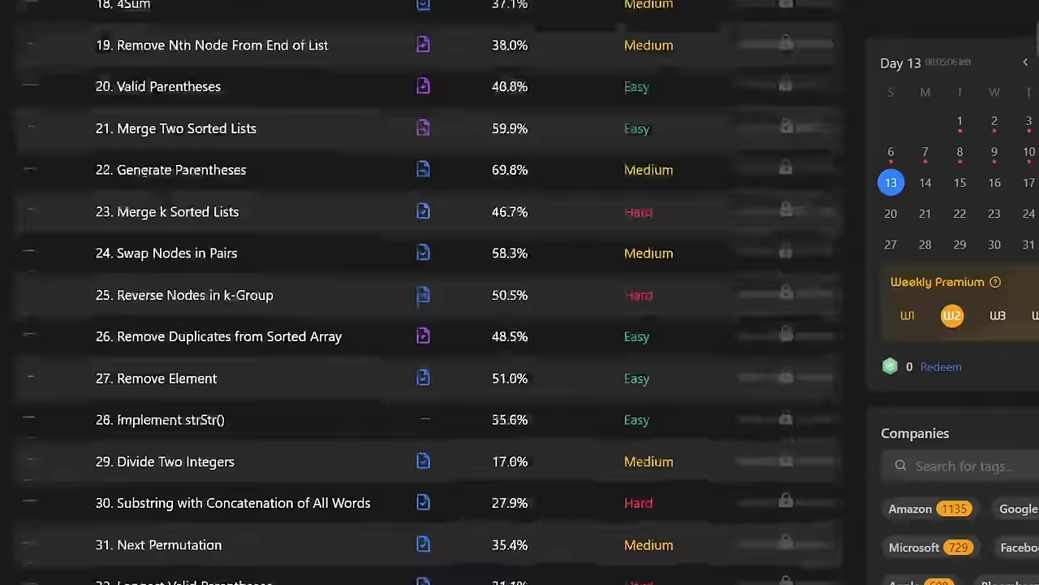
{"action": "scroll", "scroll_direction": "down", "scroll_amount": 3}
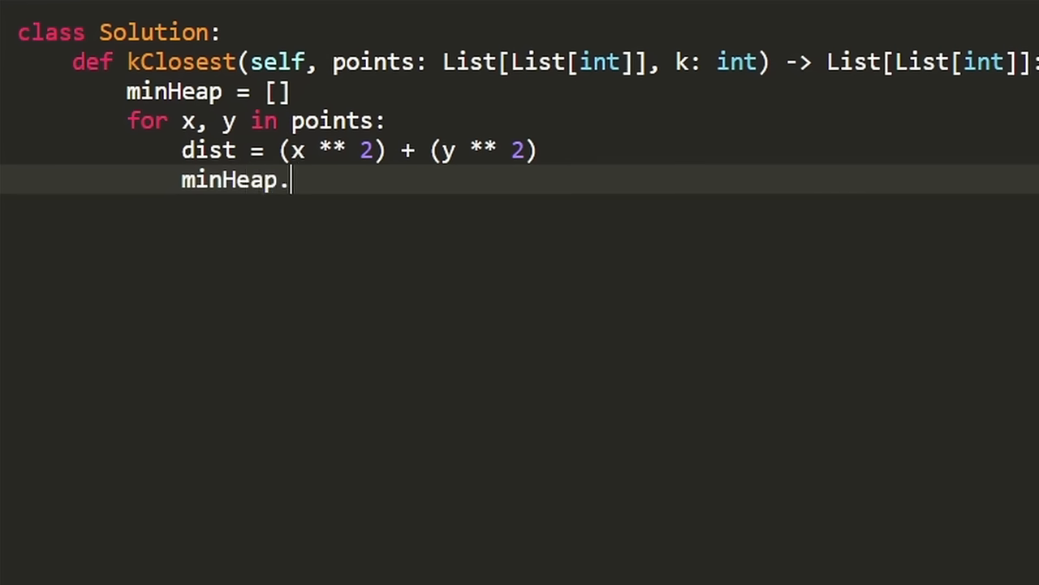
Append [dist, x, y] to minHeap inside the kClosest loop
{"action": "type", "text": "append(["}
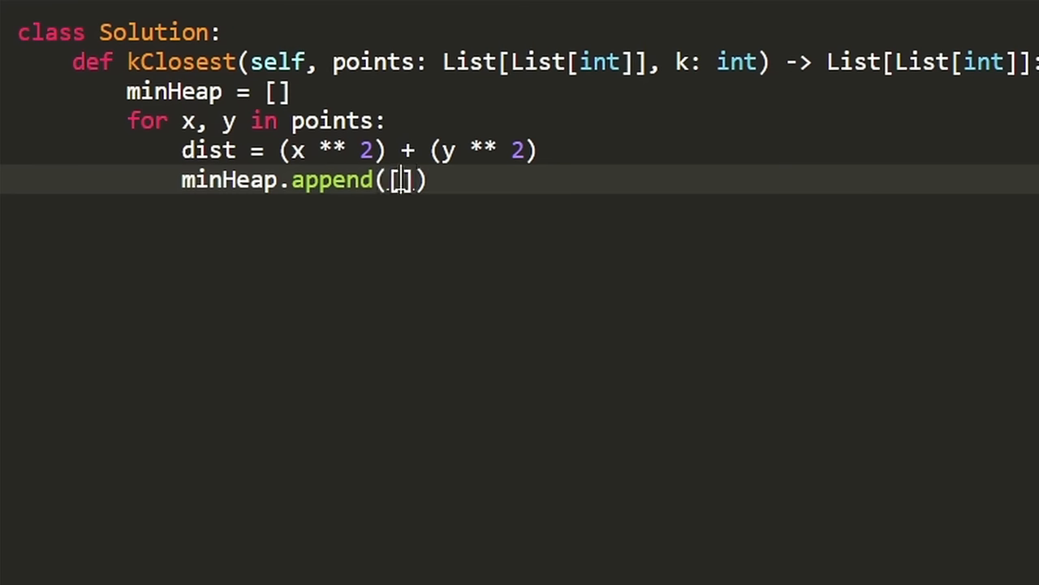
{"action": "type", "text": "d"}
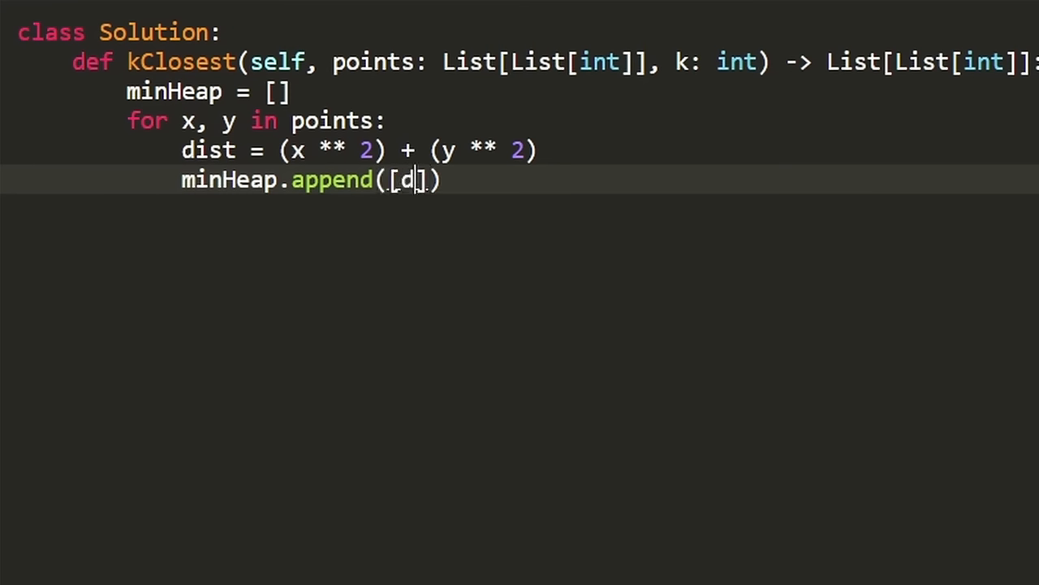
{"action": "type", "text": "ist,"}
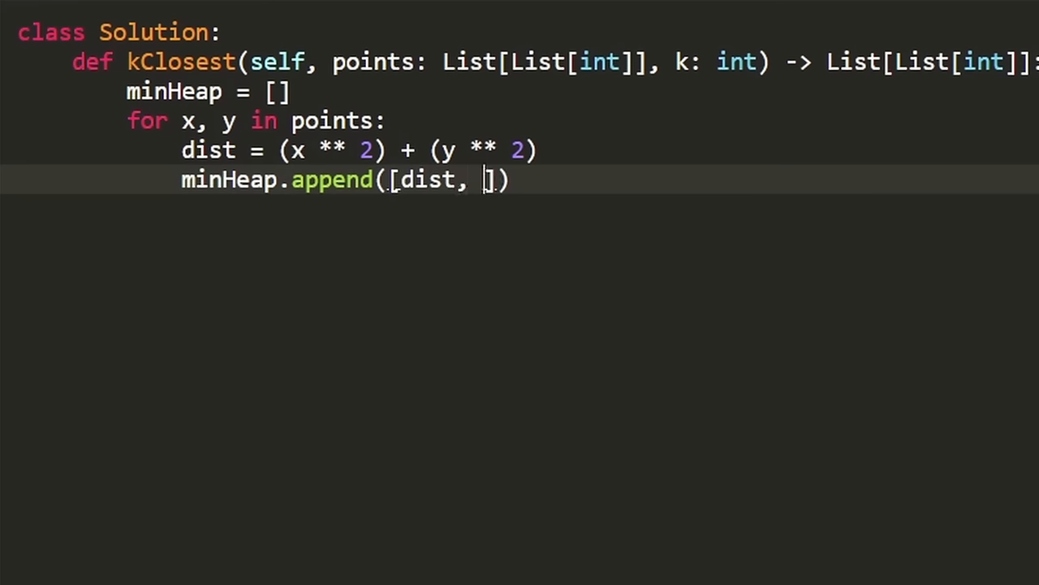
{"action": "type", "text": "x"}
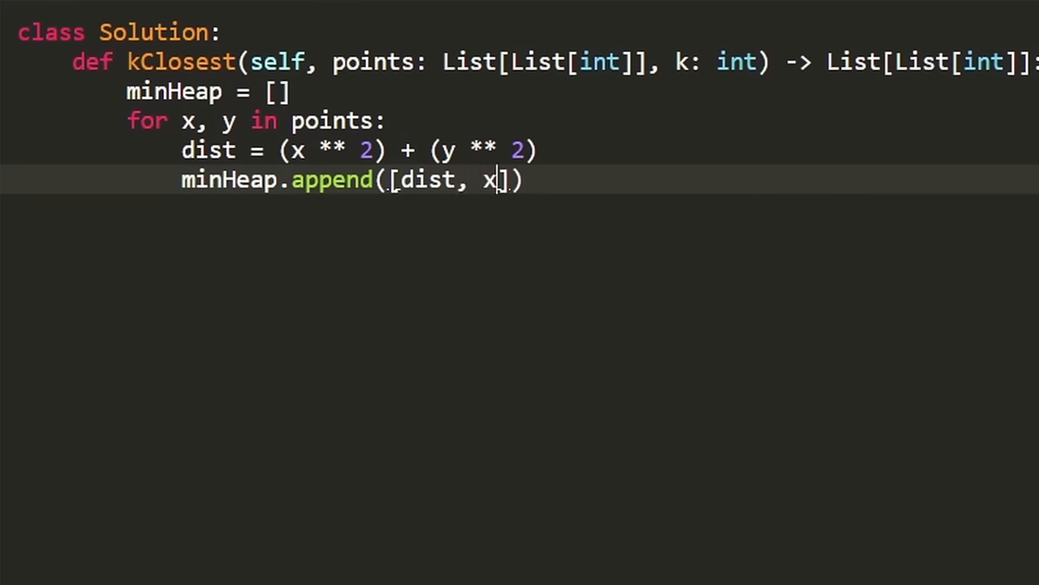
{"action": "type", "text": ","}
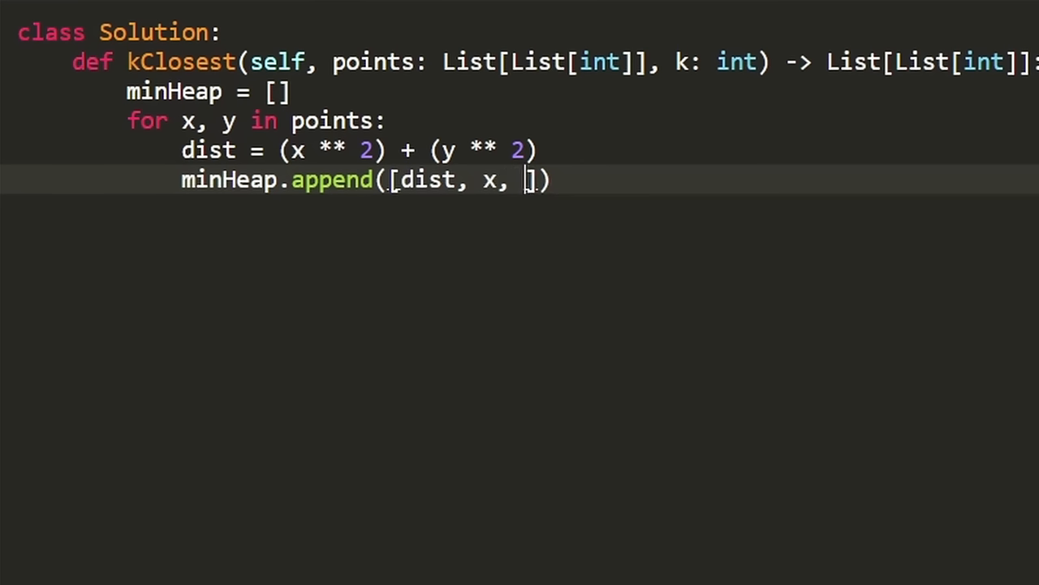
{"action": "type", "text": "y])"}
{"action": "type", "text": "hea"}
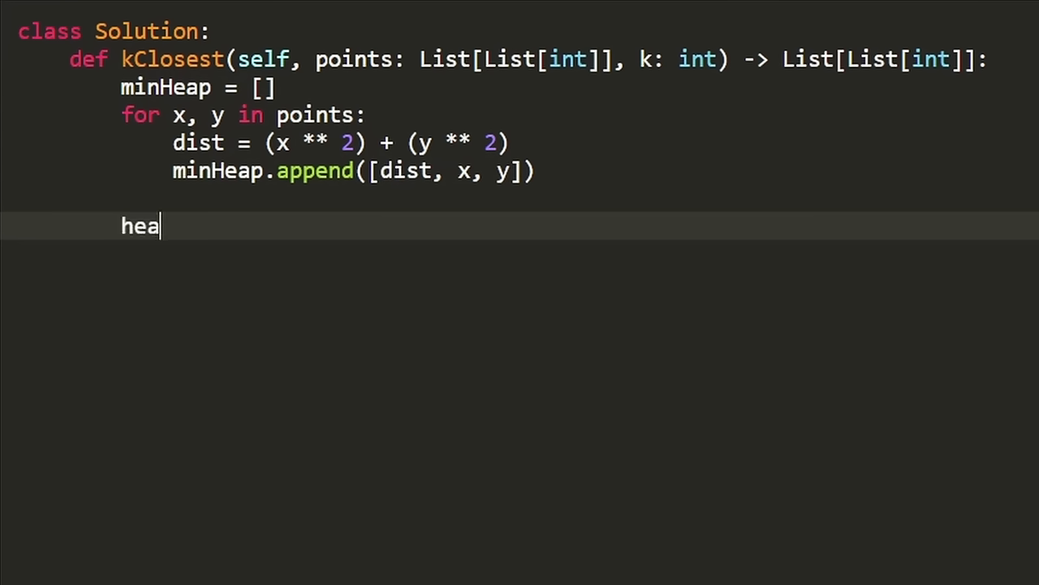
Call heapq.heapify(minHeap) after the loop to build the heap
{"action": "type", "text": "pq.heap"}
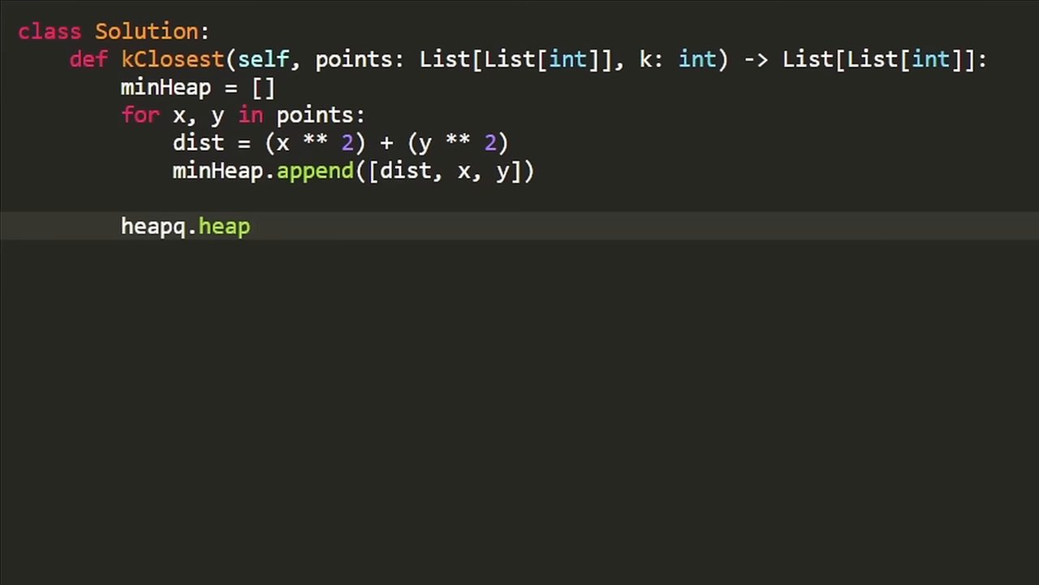
{"action": "type", "text": "ify"}
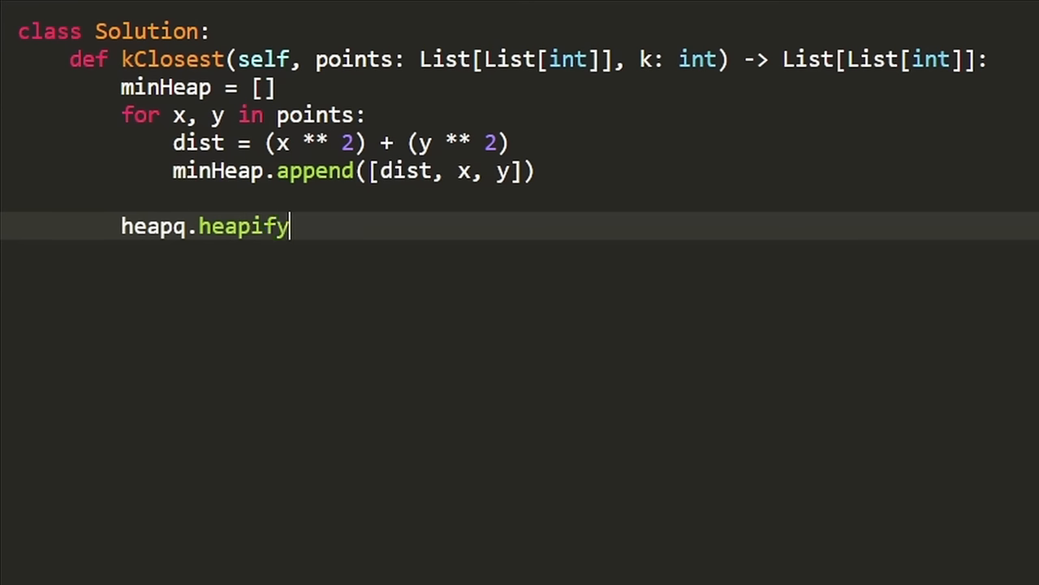
{"action": "type", "text": "(minH)"}
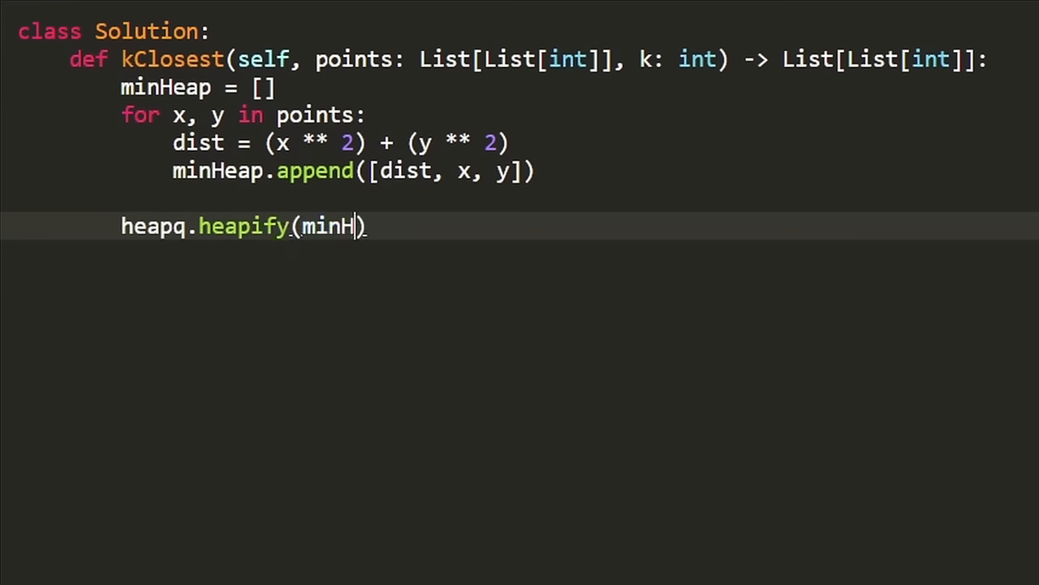
{"action": "type", "text": "eap"}
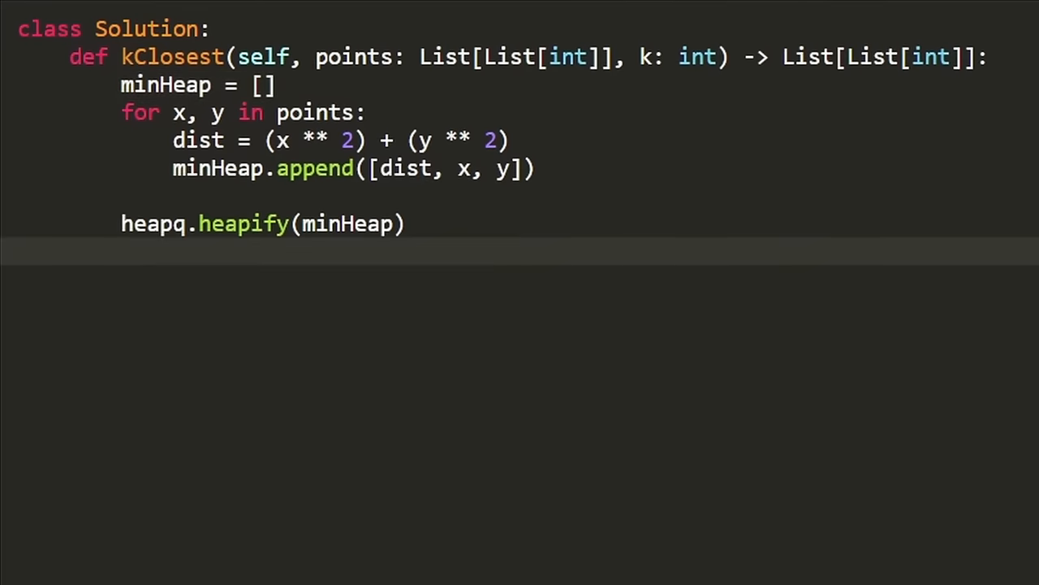
Add res = [], a while k > 0 loop popping from minHeap, and res.append([x])
{"action": "type", "text": "res = []"}
{"action": "type", "text": "while"}
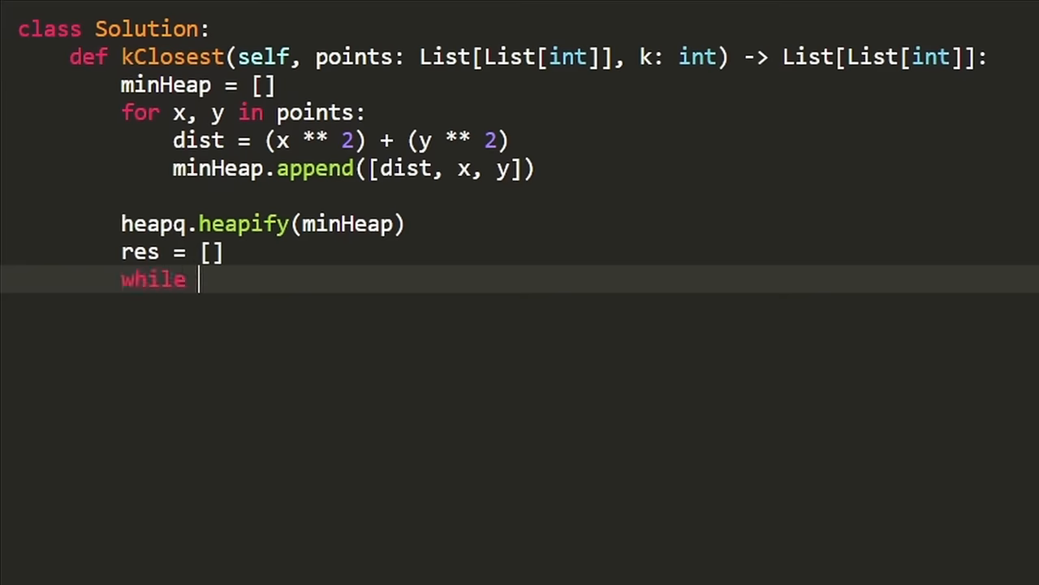
{"action": "type", "text": "k > 0:"}
{"action": "type", "text": "dist, x, y heapq.heappop(minHeap))"}
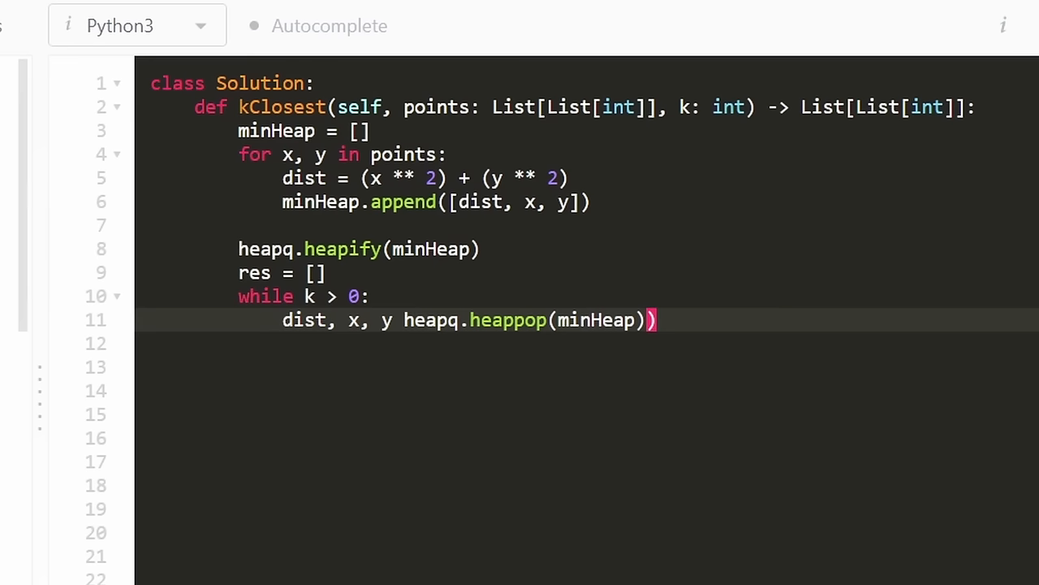
{"action": "type", "text": "="}
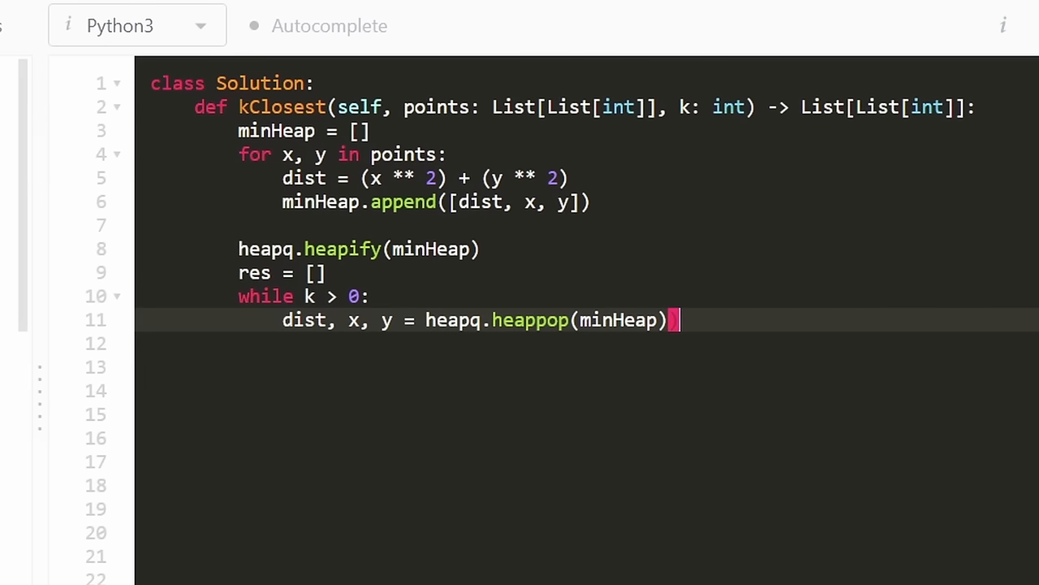
{"action": "type", "text": "r"}
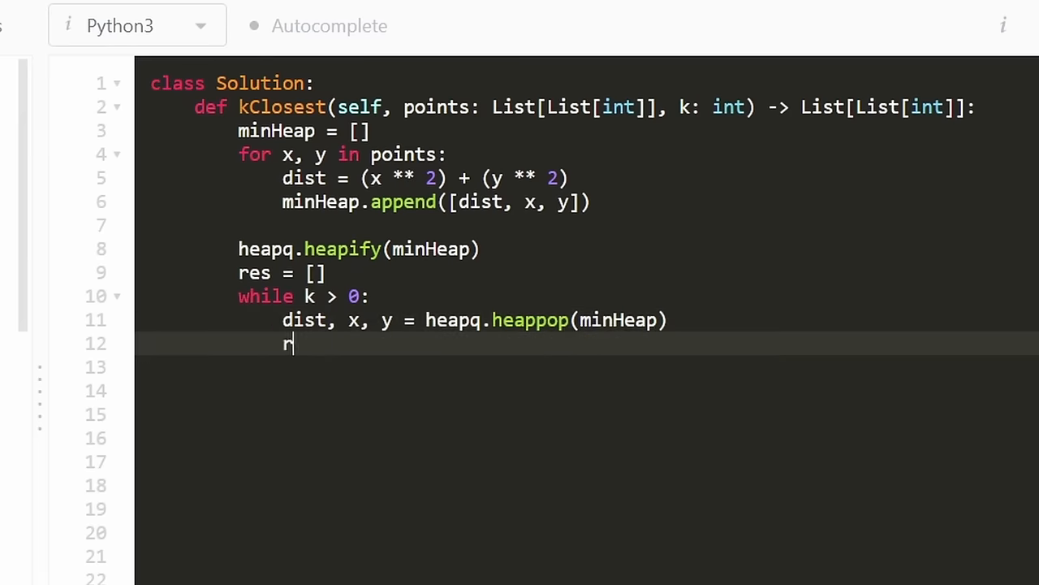
{"action": "type", "text": "es.append"}
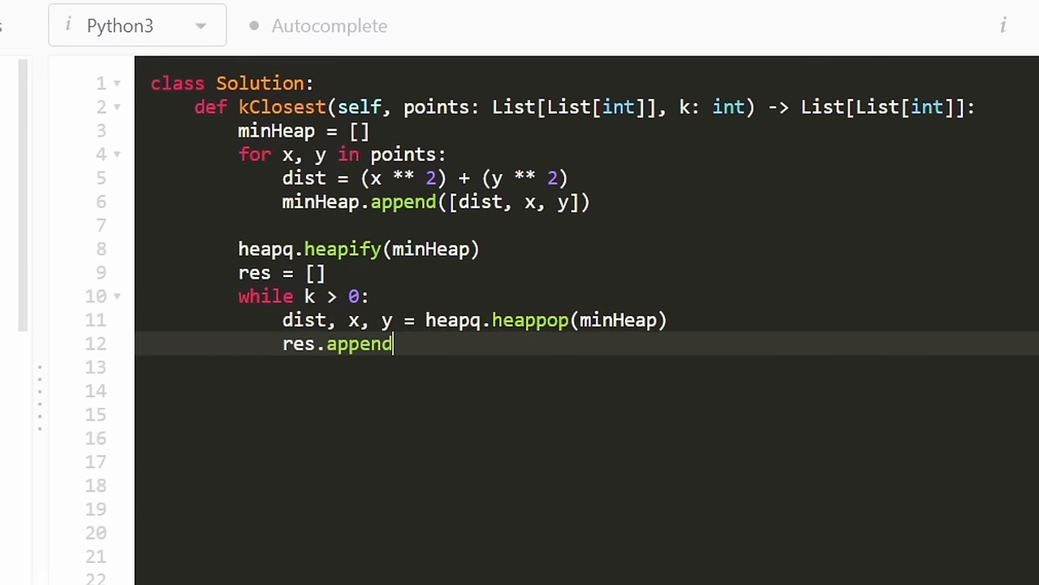
{"action": "type", "text": "([x])"}
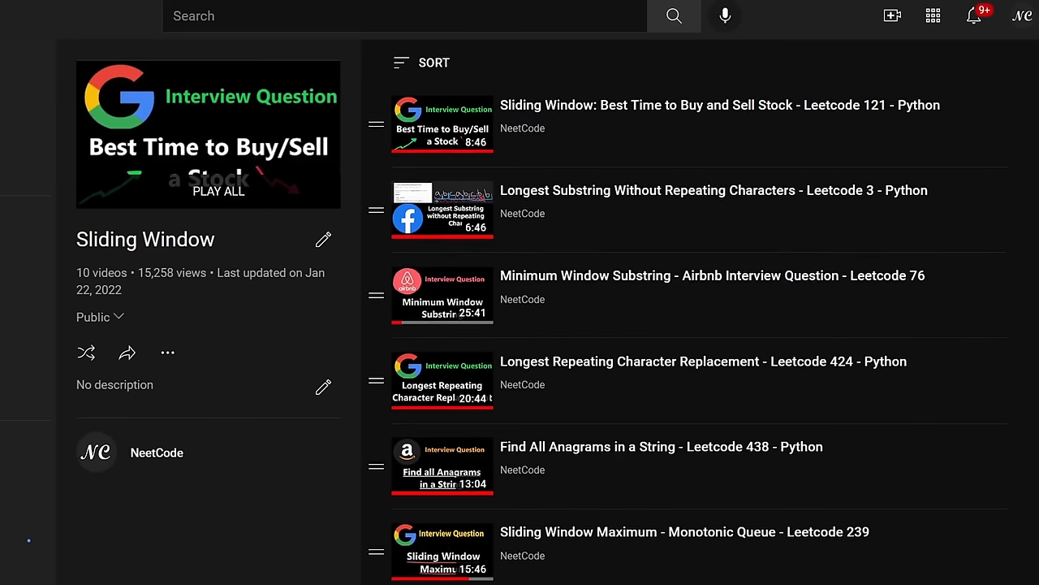
Scroll through the videos of the NeetCode Sliding Window playlist
{"action": "scroll", "scroll_direction": "down", "scroll_amount": 3}
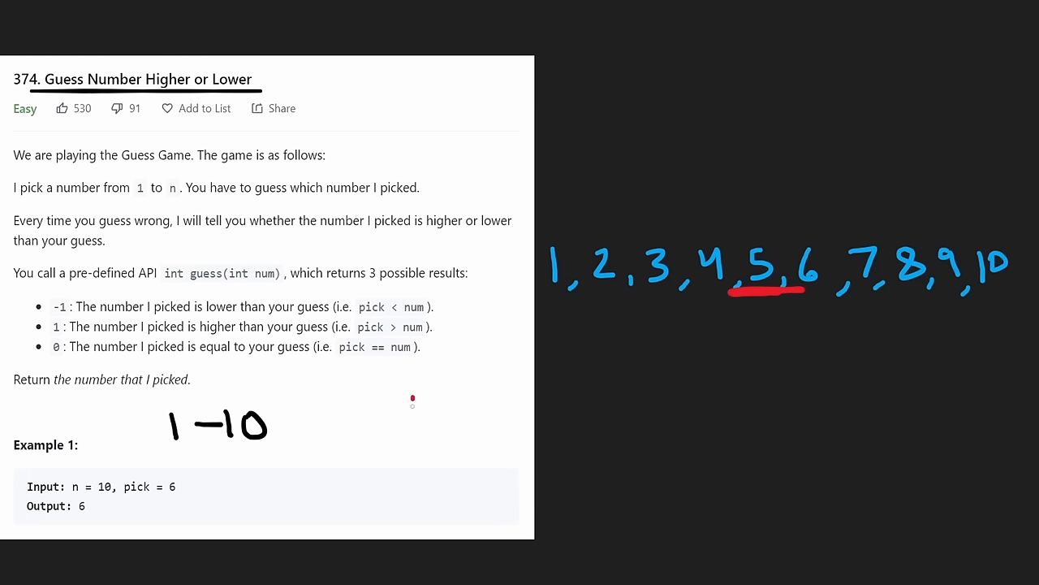
Draw an arrow to pick = 6, cross out 5 and strike through 1 to 5
{"action": "left_click_drag", "start_coordinate": [413, 398], "coordinate": [198, 479]}
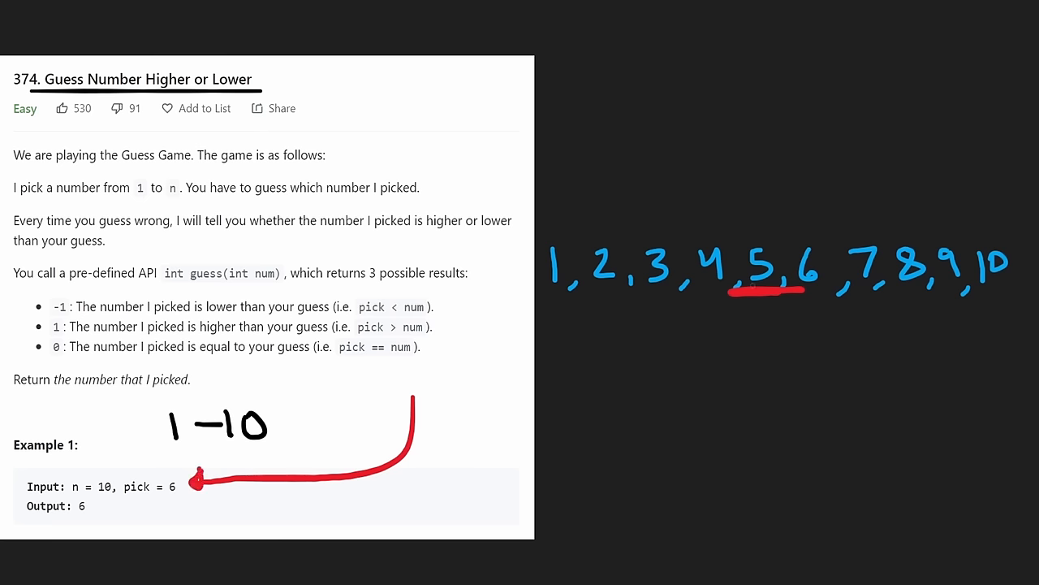
{"action": "left_click_drag", "start_coordinate": [747, 241], "coordinate": [779, 289]}
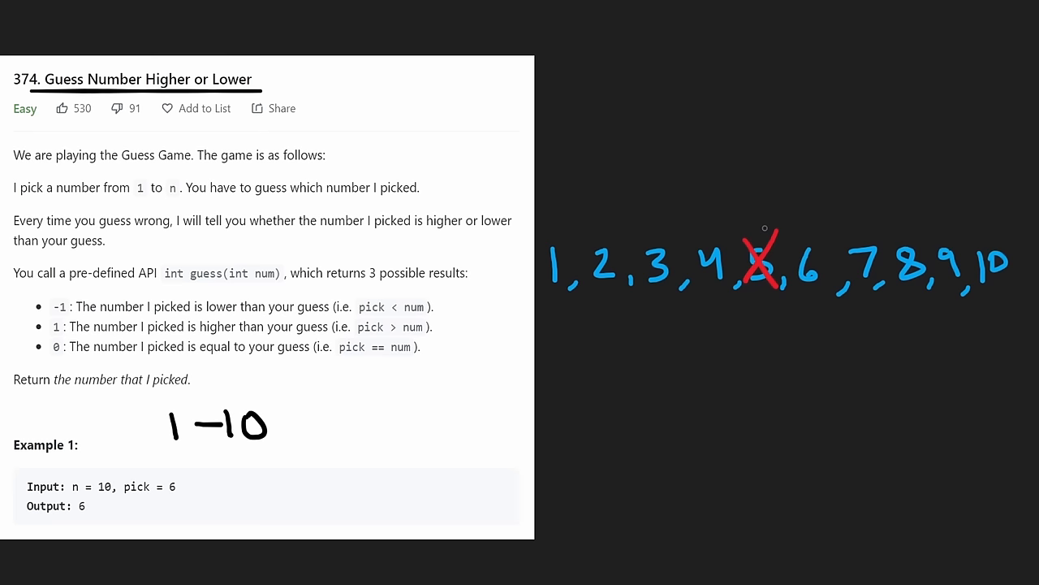
{"action": "left_click_drag", "start_coordinate": [764, 227], "coordinate": [588, 224]}
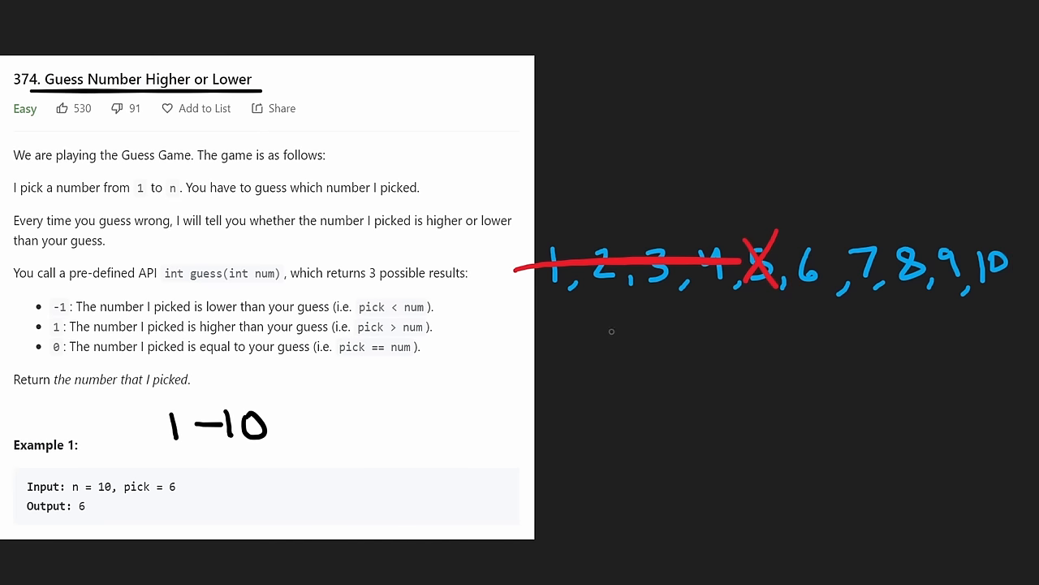
{"action": "mouse_move", "coordinate": [626, 446]}
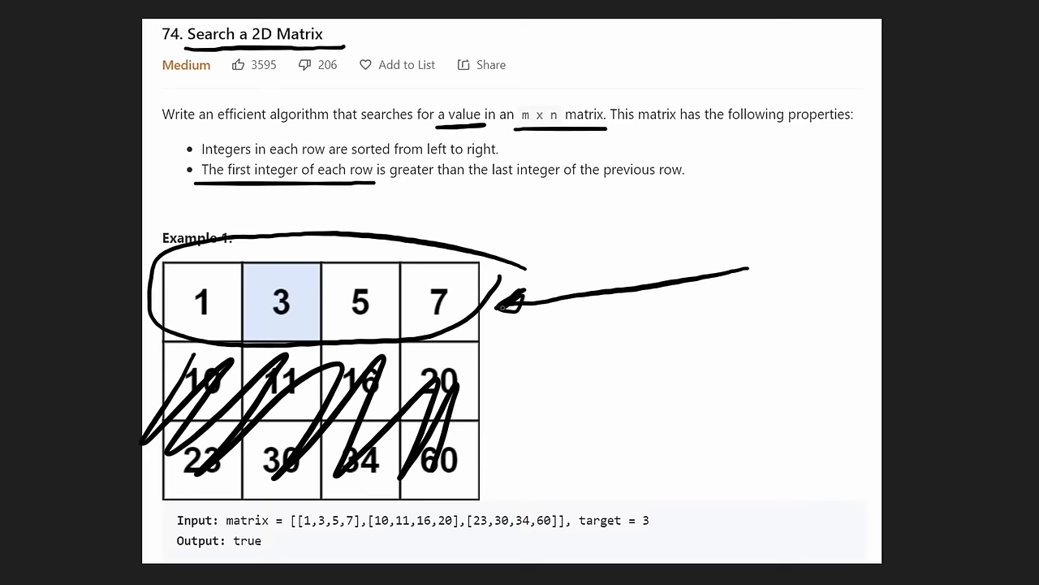
{"action": "mouse_move", "coordinate": [512, 306]}
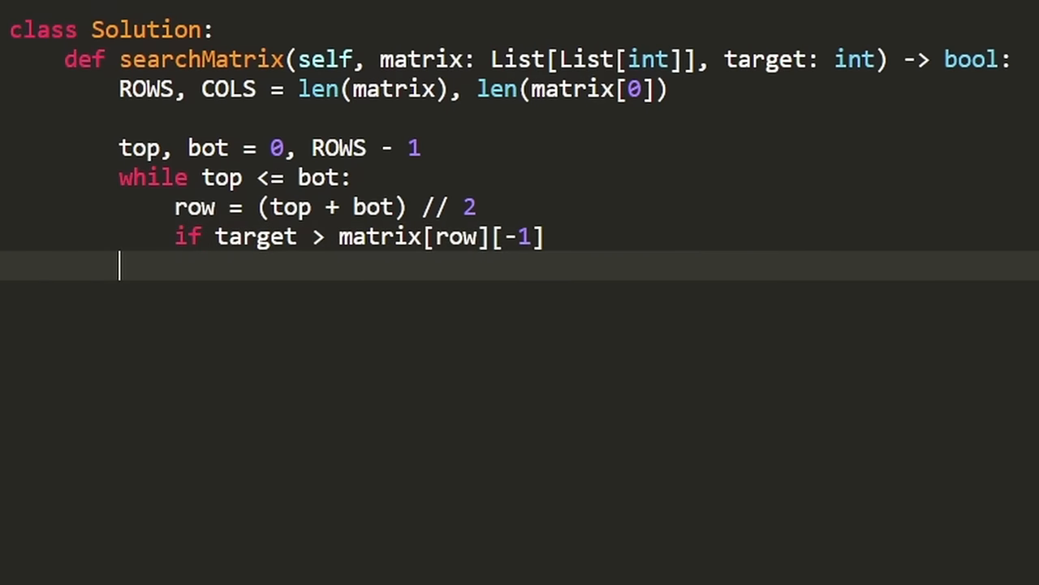
Finish the searchMatrix row-comparison if line with a colon
{"action": "double_click", "coordinate": [255, 237]}
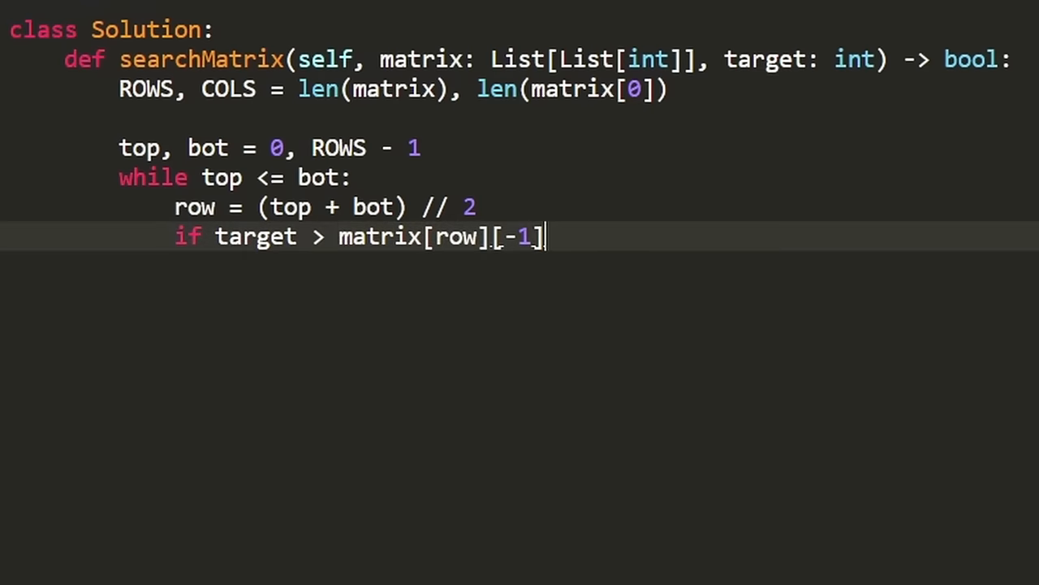
{"action": "type", "text": ":"}
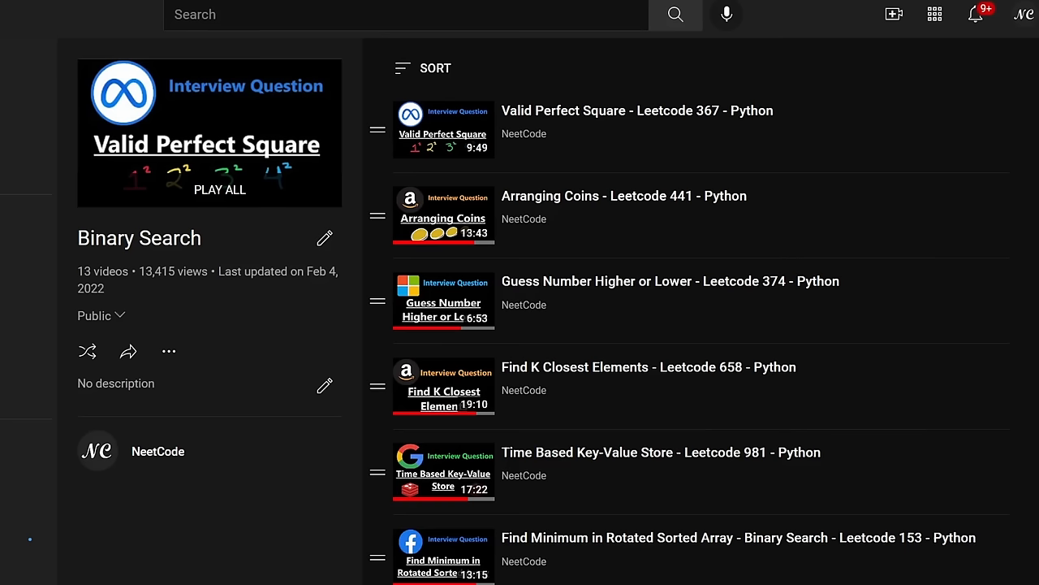
Scroll the Binary Search playlist down to the Search a 2D Matrix video
{"action": "scroll", "scroll_direction": "down", "scroll_amount": 3}
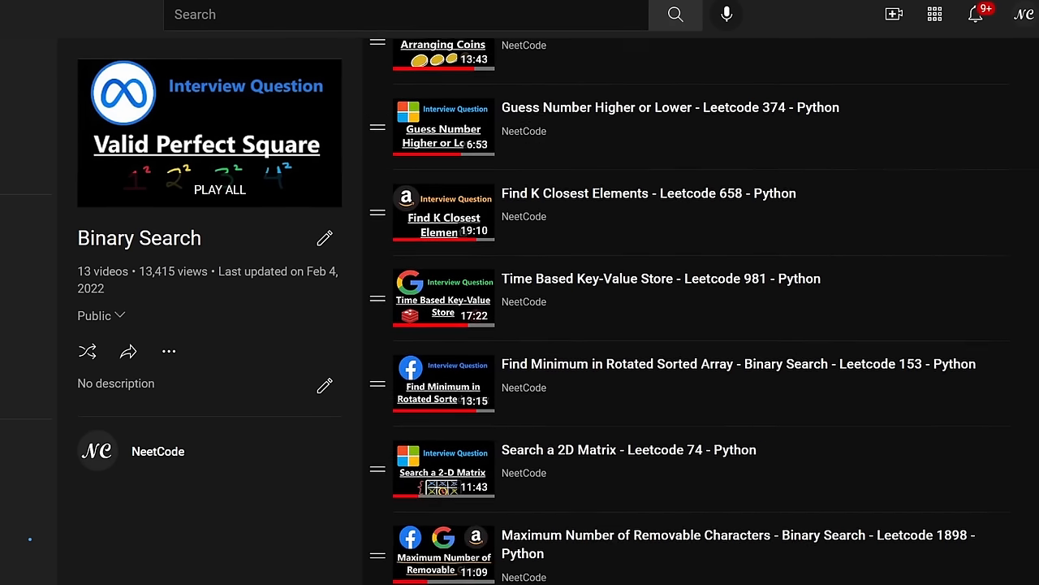
{"action": "scroll", "scroll_direction": "down", "scroll_amount": 3}
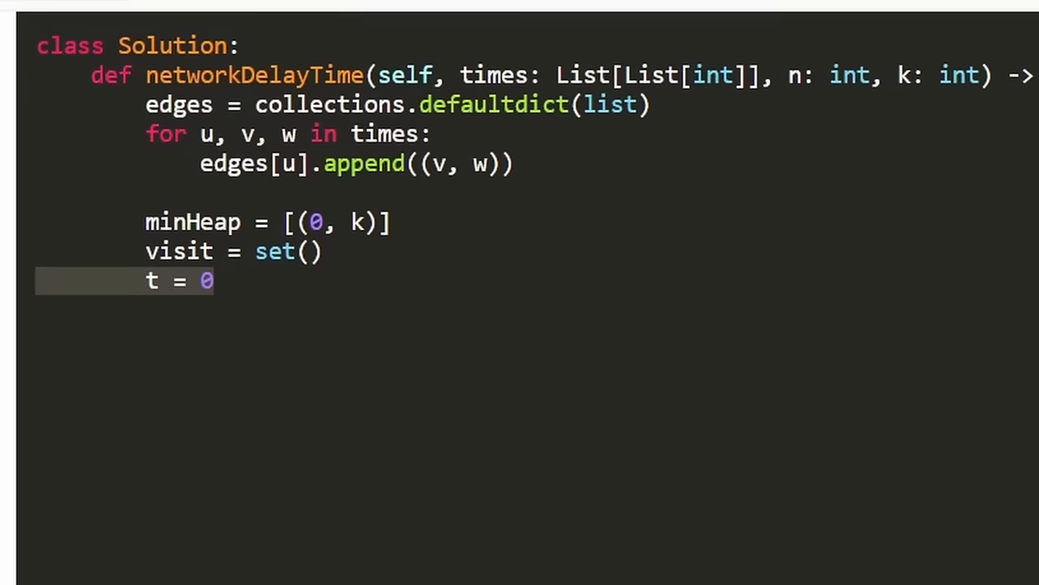
Write while minHeap: with w1, n1 = heapq.heappop() inside networkDelayTime
{"action": "type", "text": "w"}
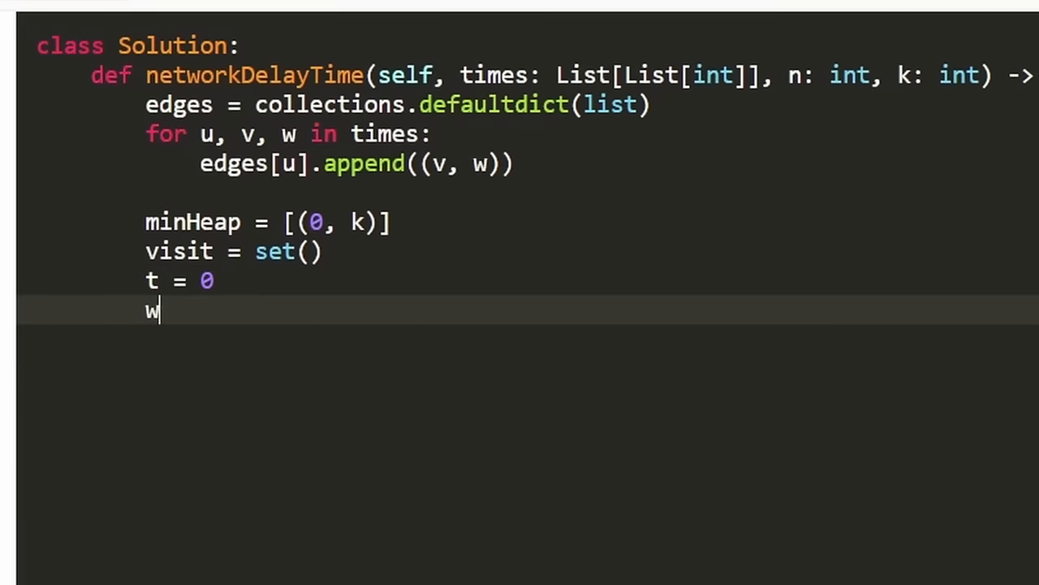
{"action": "type", "text": "hile min"}
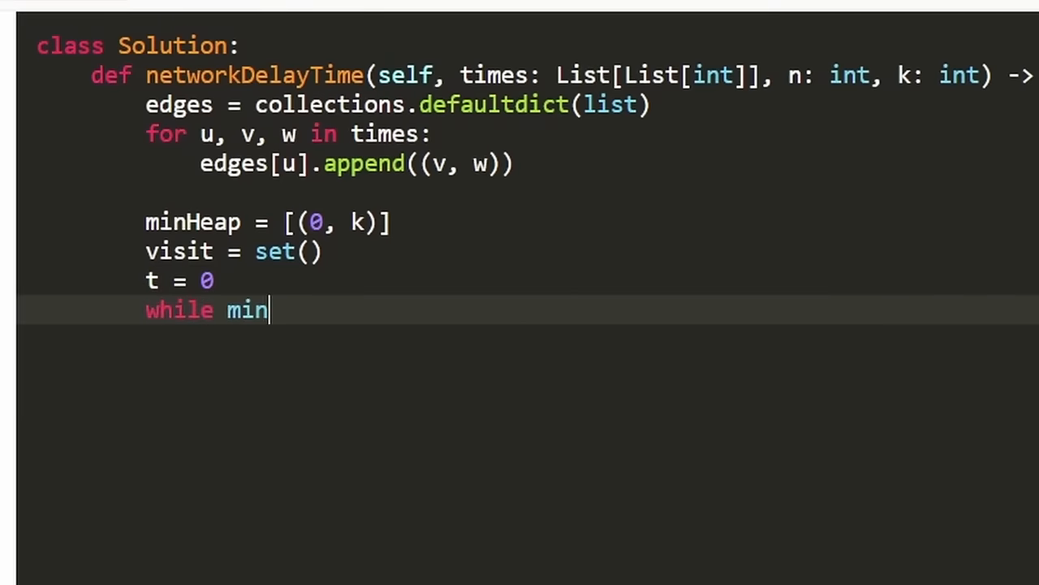
{"action": "type", "text": "Heap:"}
{"action": "type", "text": "w1"}
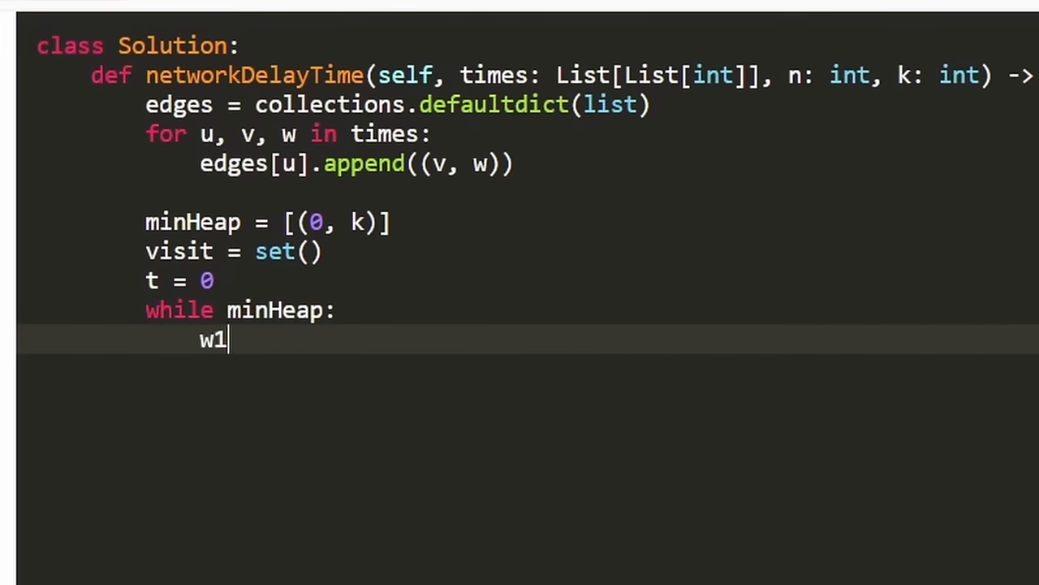
{"action": "type", "text": ","}
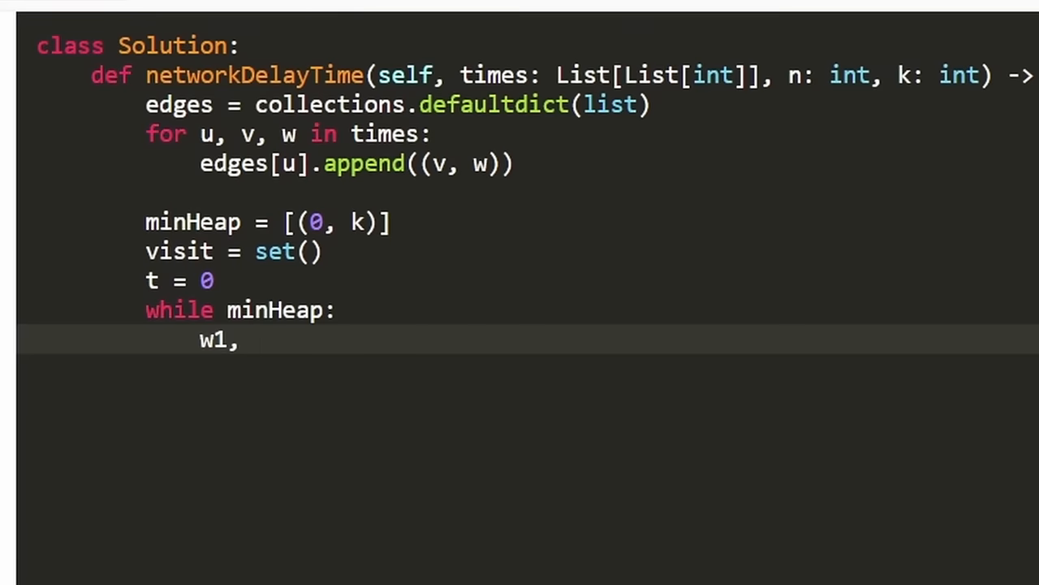
{"action": "type", "text": "n1"}
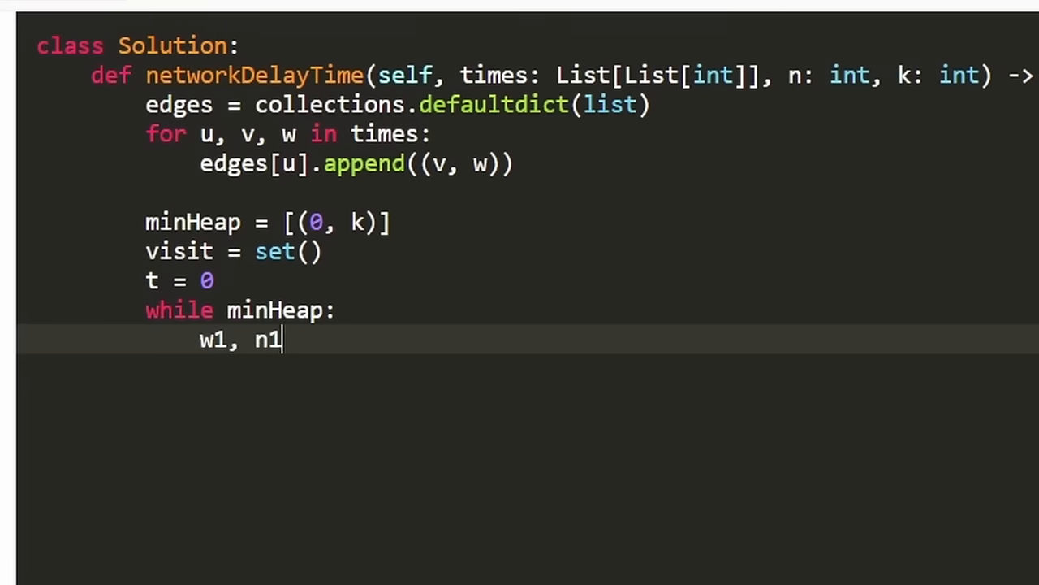
{"action": "type", "text": "="}
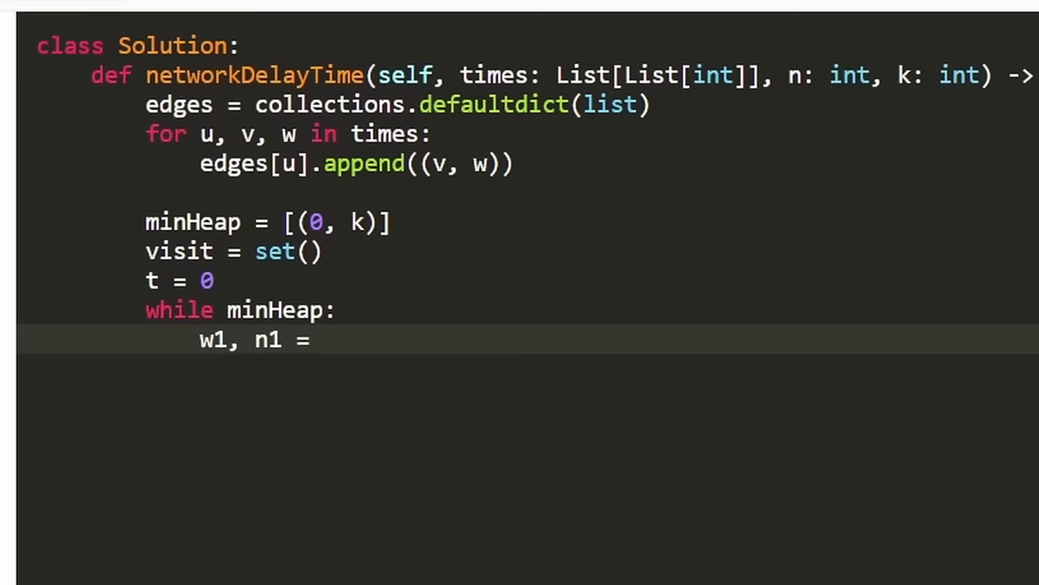
{"action": "type", "text": "heapq."}
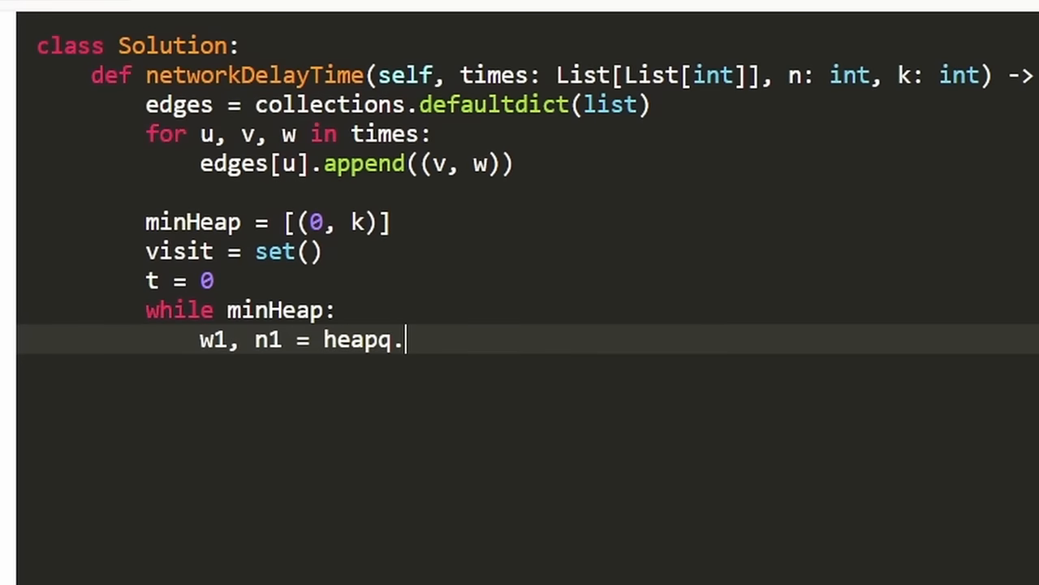
{"action": "type", "text": "heappop()"}
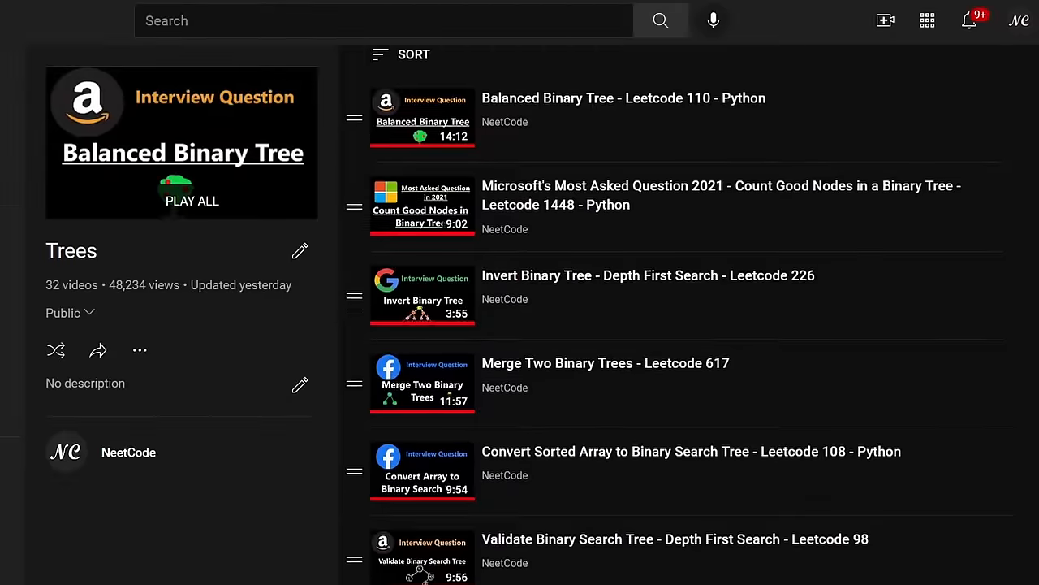
Scroll past the Trees playlist toward the Graph Problems playlist
{"action": "scroll", "scroll_direction": "down", "scroll_amount": 3}
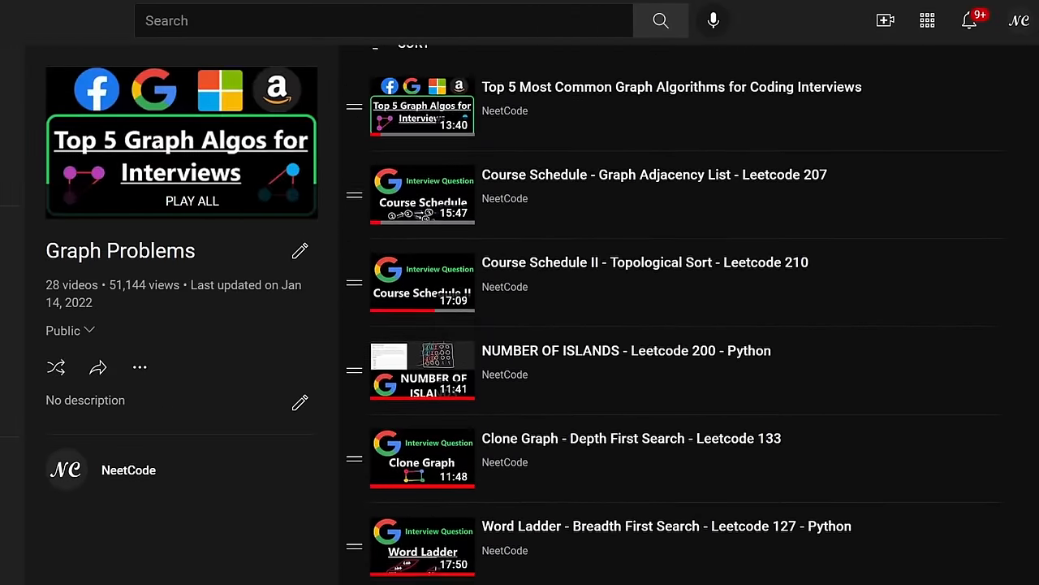
{"action": "scroll", "scroll_direction": "down", "scroll_amount": 3}
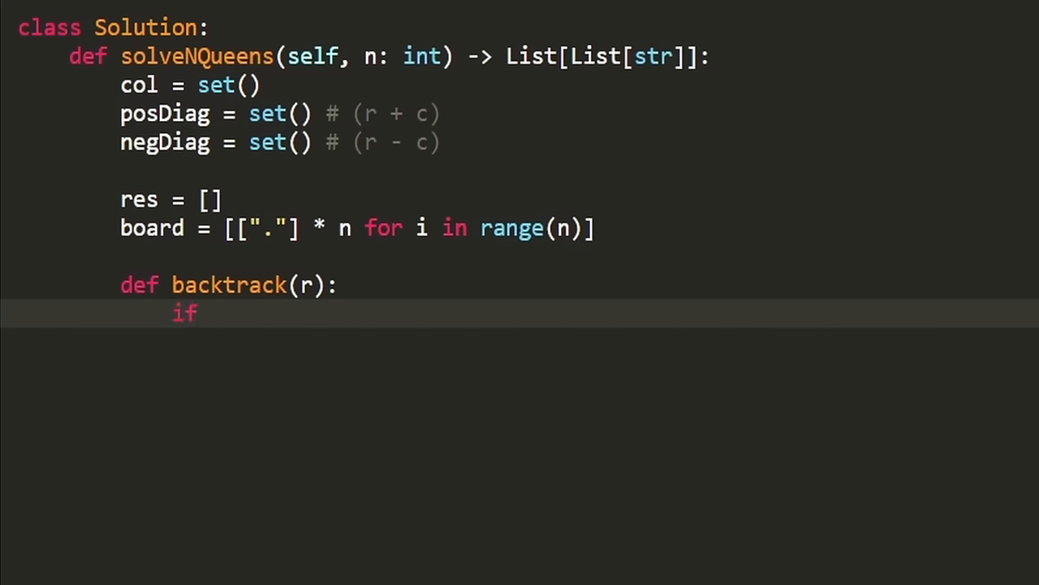
Add the if r == n: return base case in backtrack and begin a board line
{"action": "type", "text": "r"}
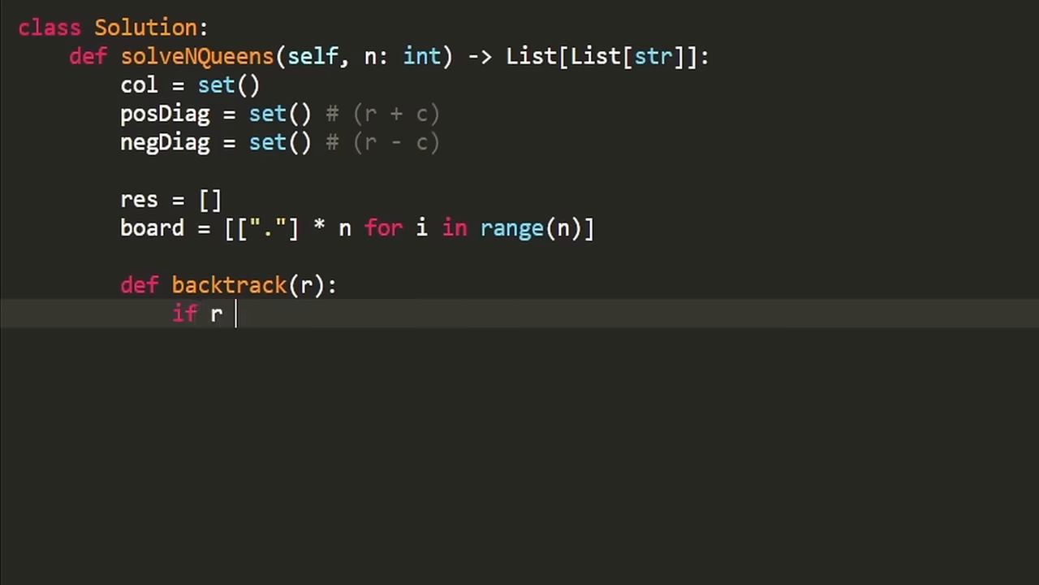
{"action": "type", "text": "== n:"}
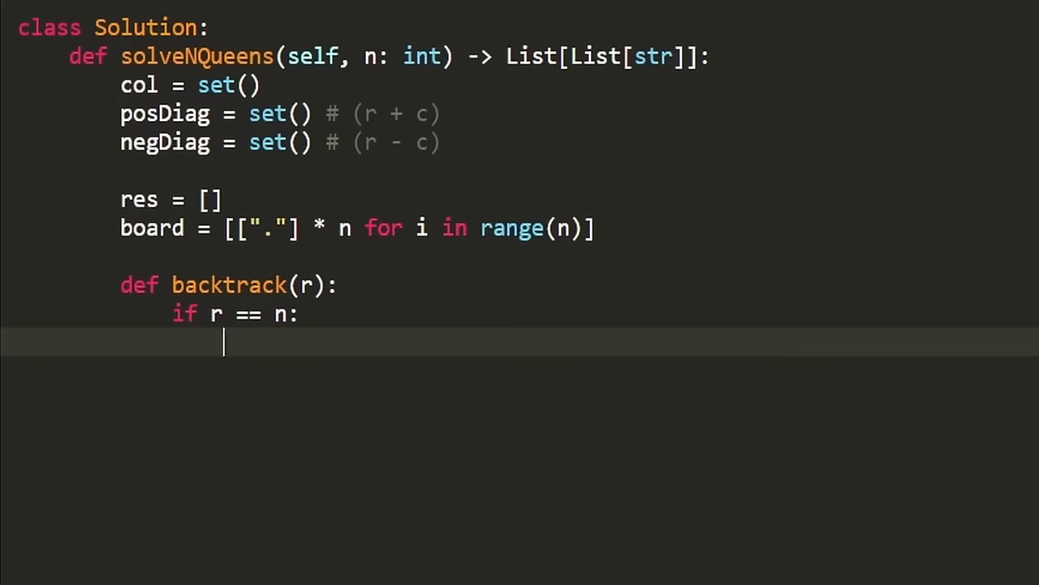
{"action": "type", "text": "return"}
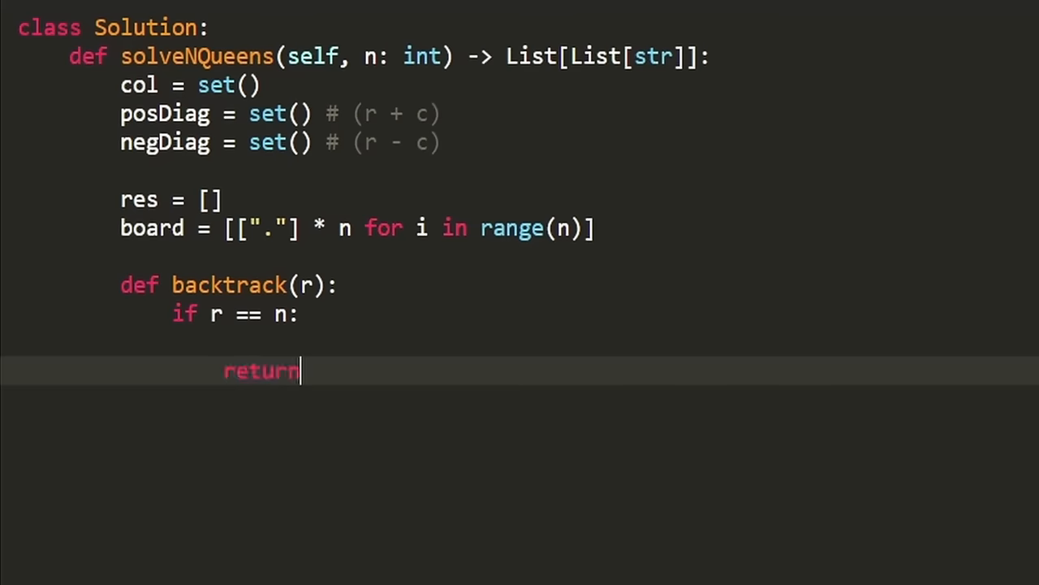
{"action": "type", "text": "b"}
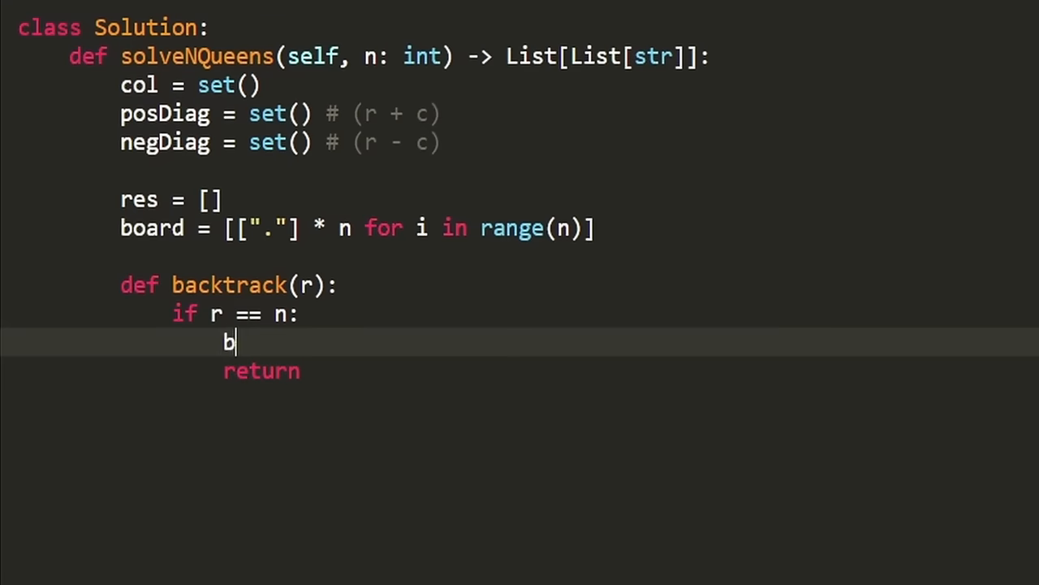
{"action": "type", "text": "oard"}
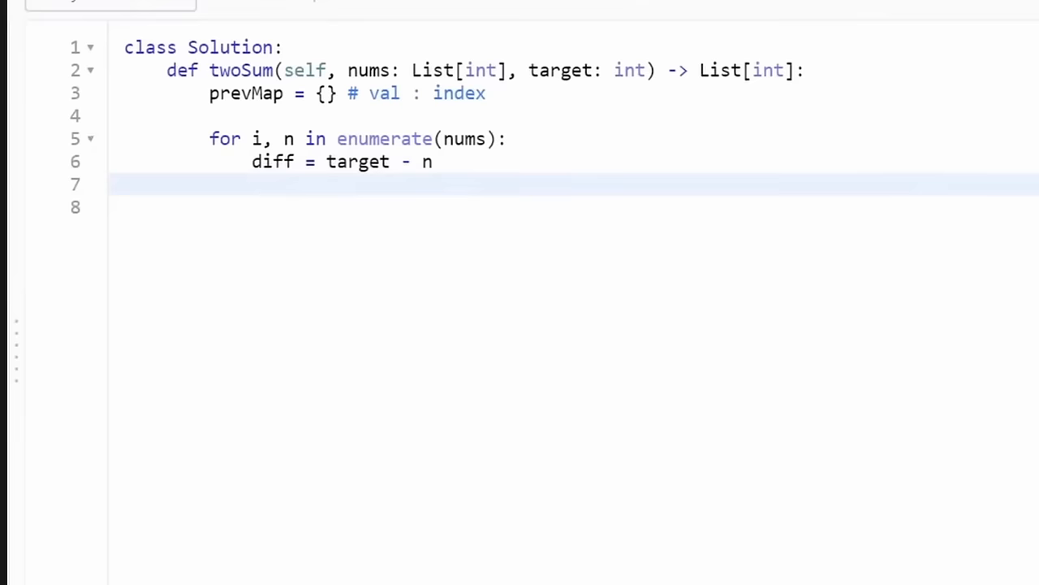
Write 'if diff in prevMap:' returning [prevMap[diff], i], then start the prevMap[n] assignment
{"action": "type", "text": "if pre"}
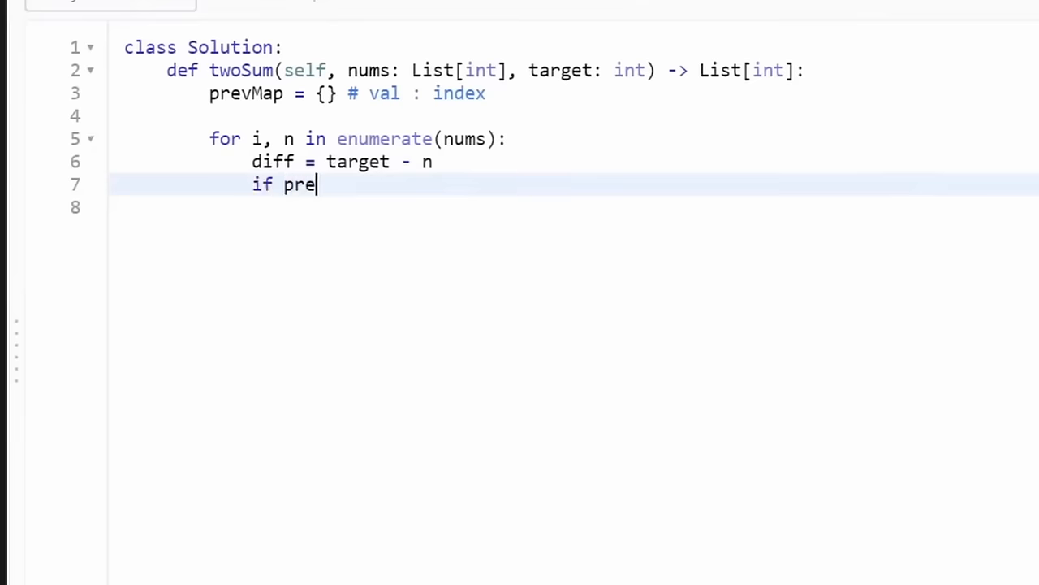
{"action": "type", "text": "vMap"}
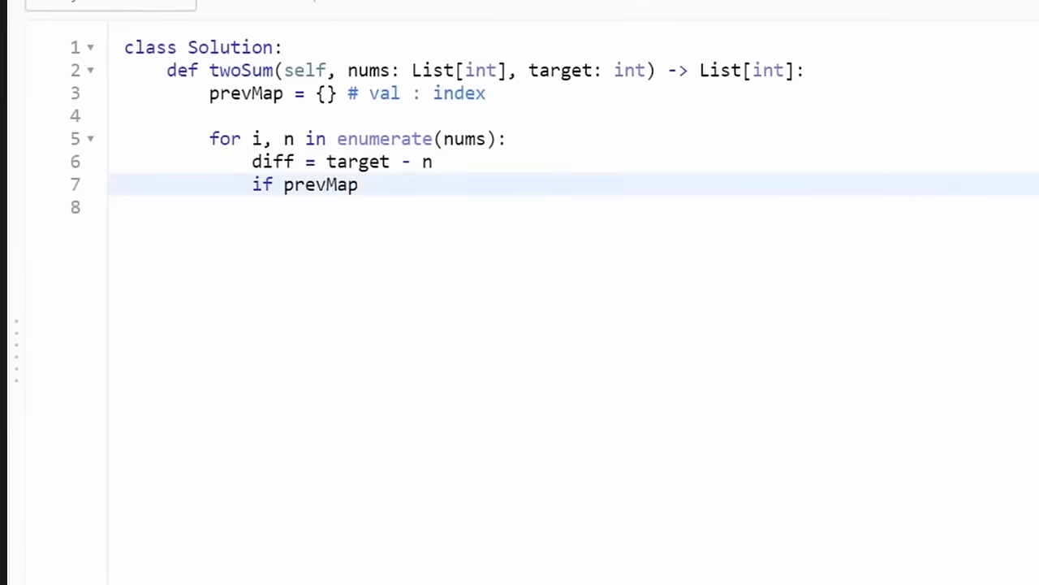
{"action": "type", "text": "diff in P"}
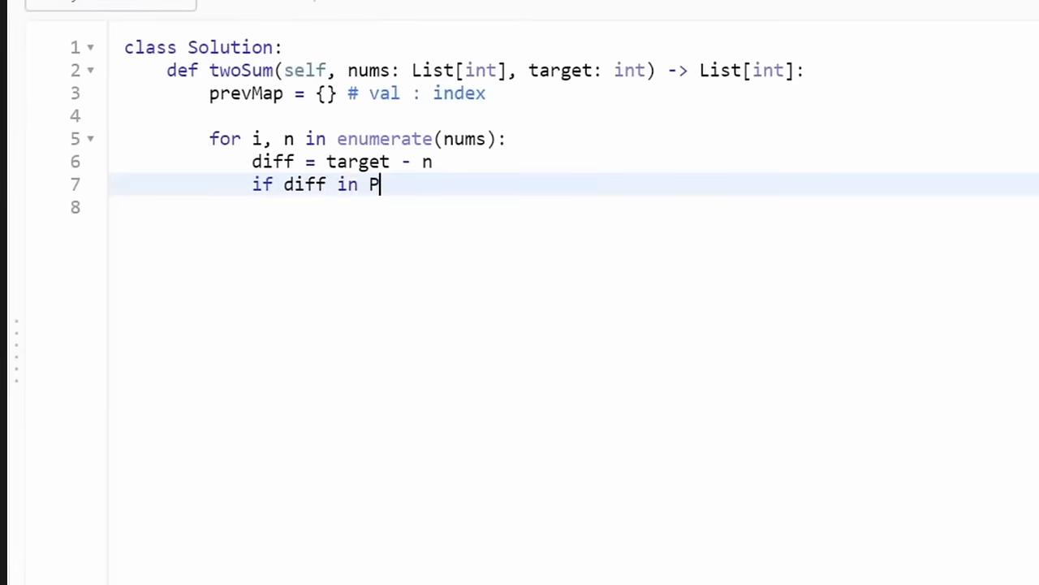
{"action": "type", "text": "revMap:"}
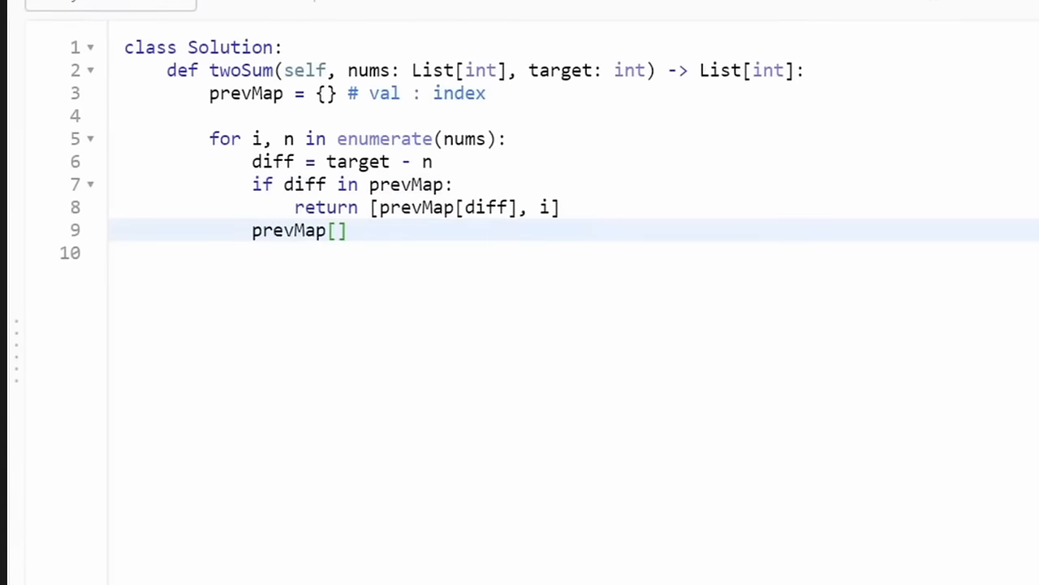
{"action": "type", "text": "n"}
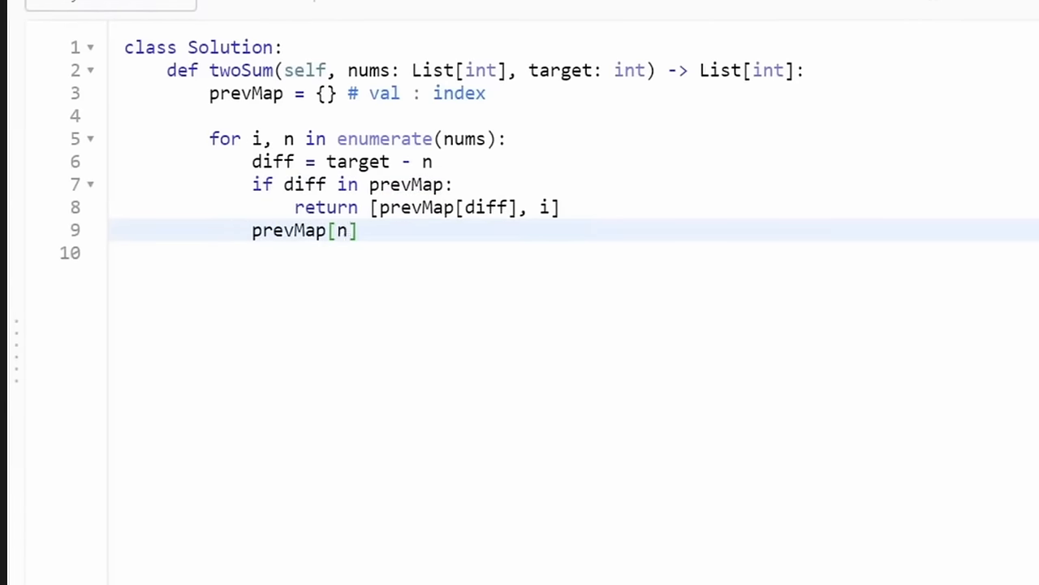